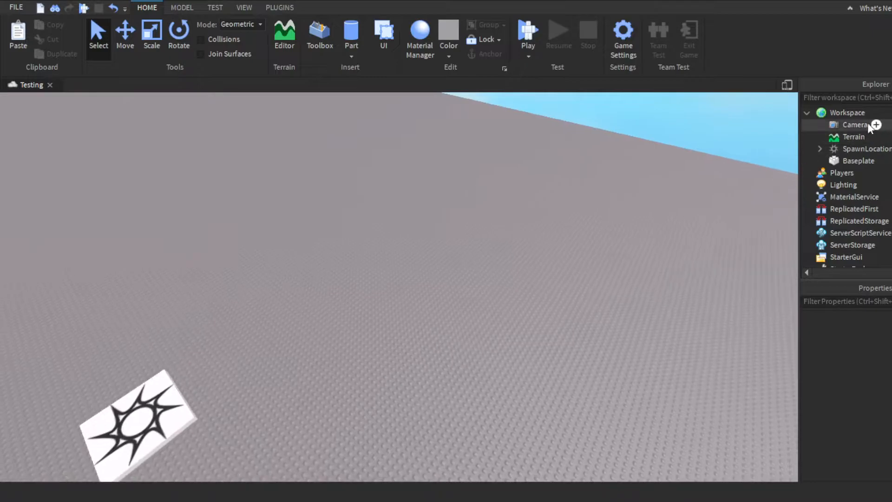
Insert a Tool into the Workspace and rename it SpeedCoil
left_click(848, 112)
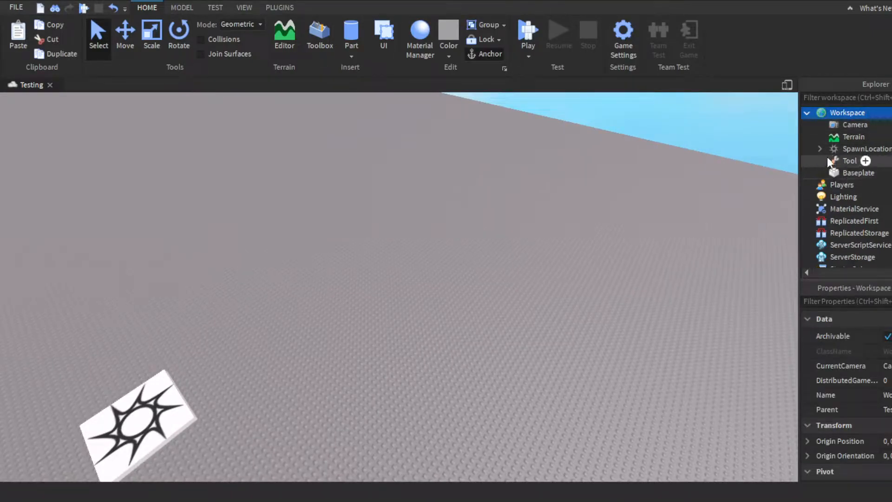
left_click(850, 160)
type("SpeedCoi")
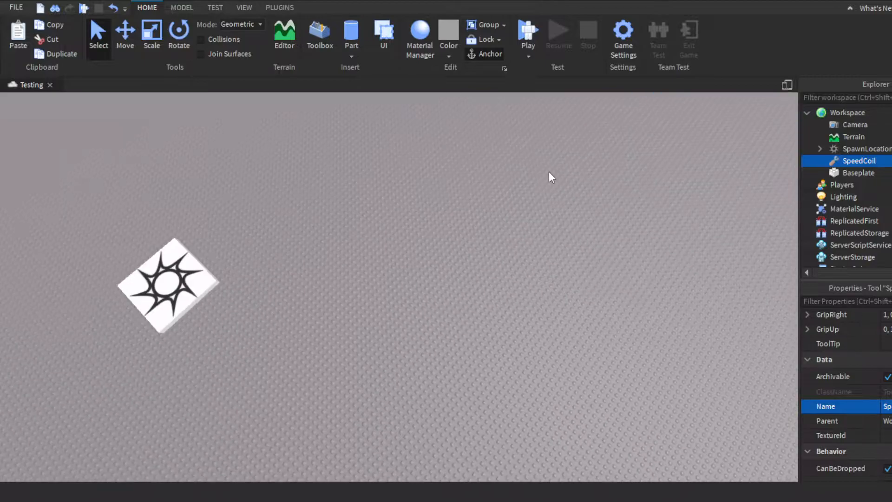
Insert a new Part into the Workspace to build the blue cylinders
left_click(350, 34)
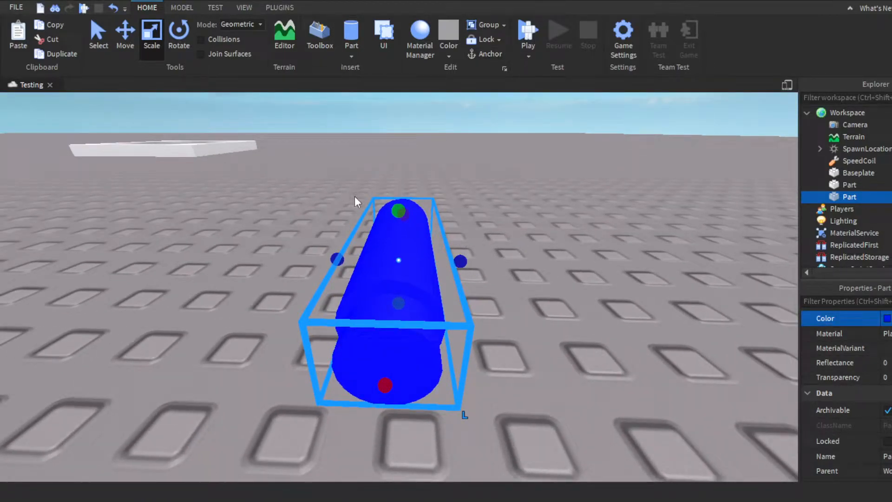
mouse_move(362, 208)
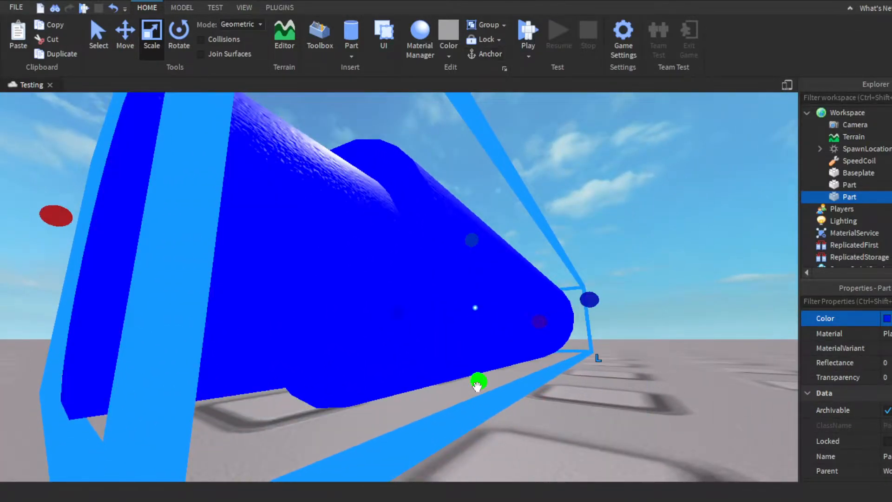
Negate one cylinder on the Model tab and union it with the other cylinder
left_click(182, 7)
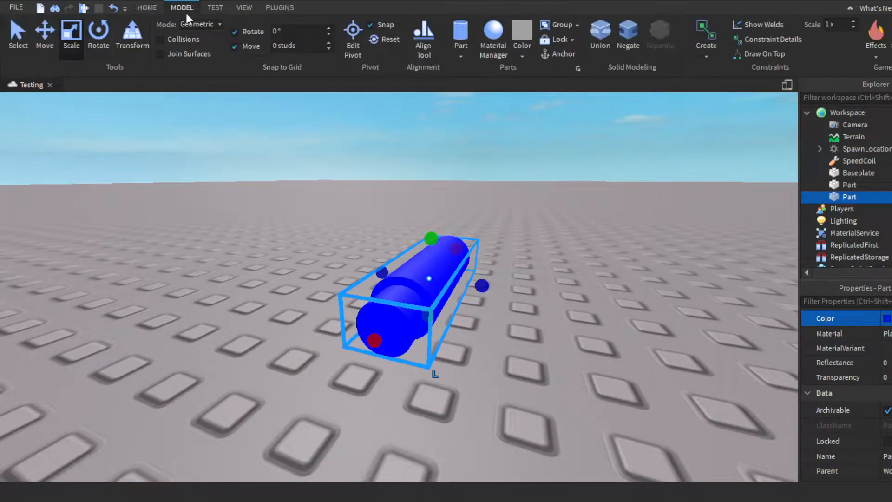
mouse_move(622, 44)
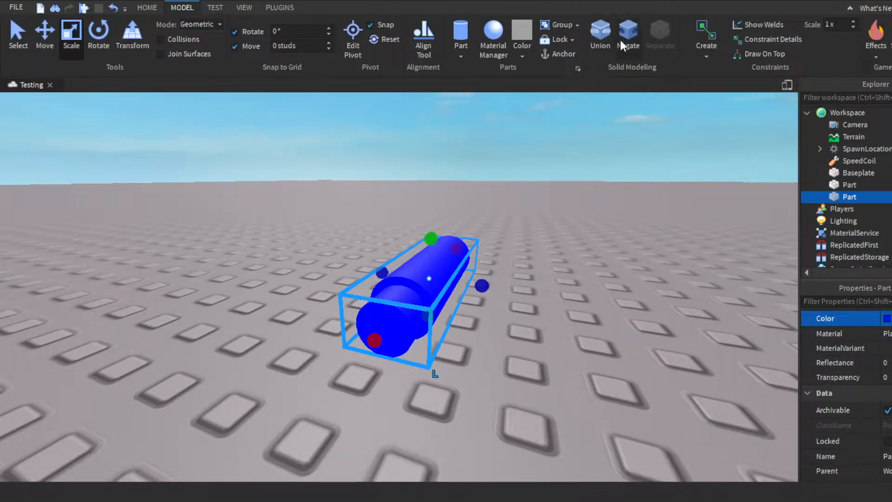
left_click(628, 34)
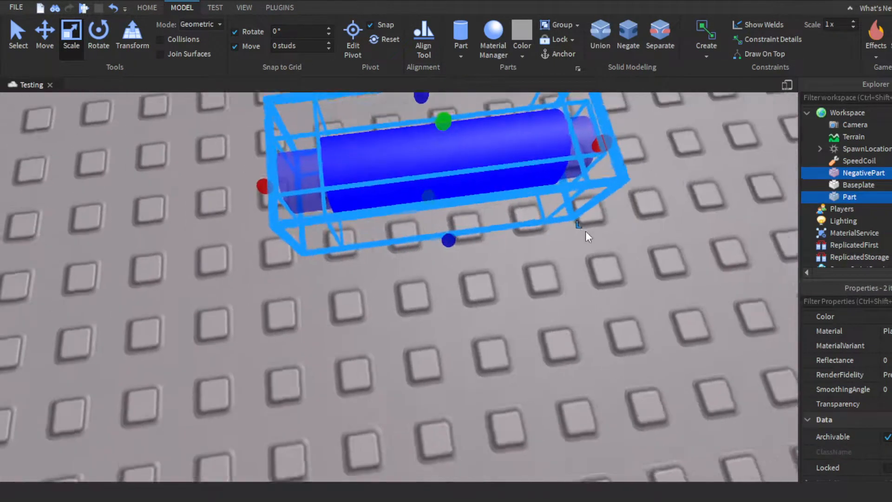
left_click(600, 34)
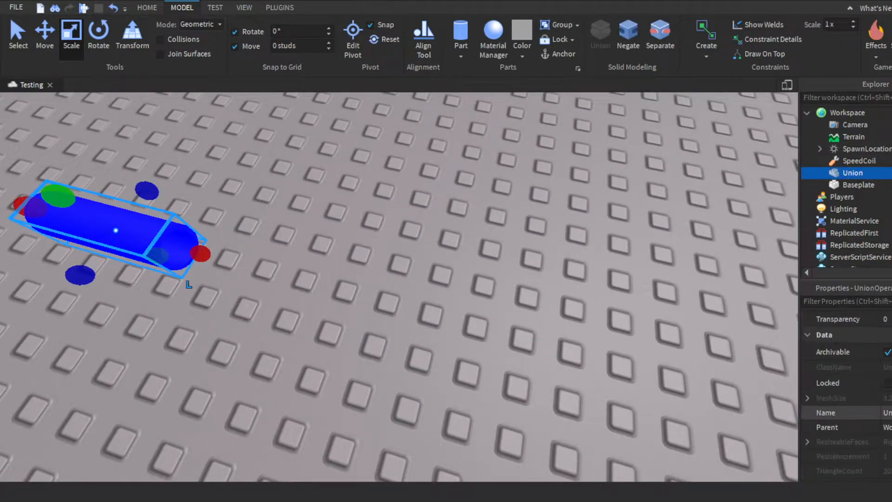
left_click(842, 413)
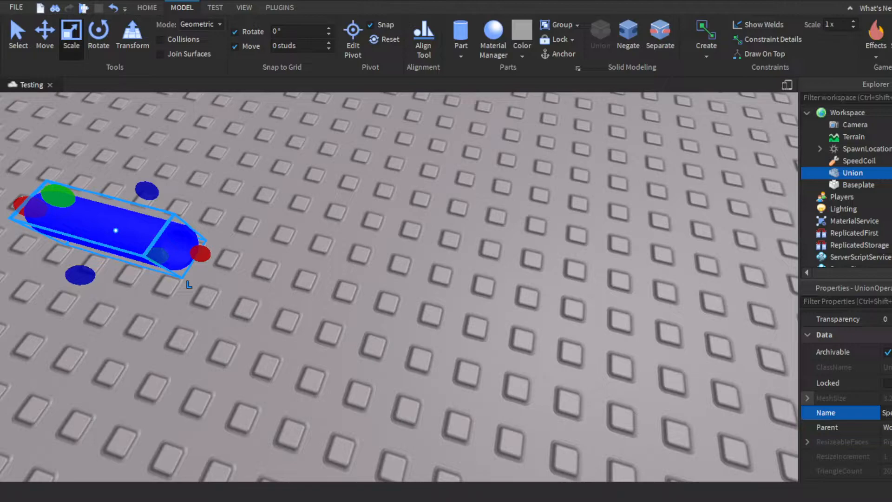
Rename the union to SpeedCoilPart and add a blue cylinder part named Handle
left_click(860, 172)
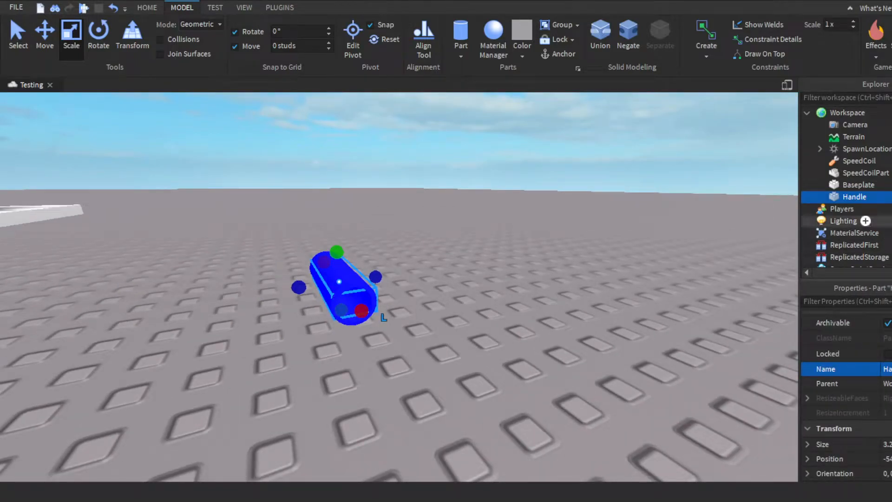
Add a WeldConstraint to Handle with Part0 Handle and Part1 SpeedCoilPart
left_click(820, 197)
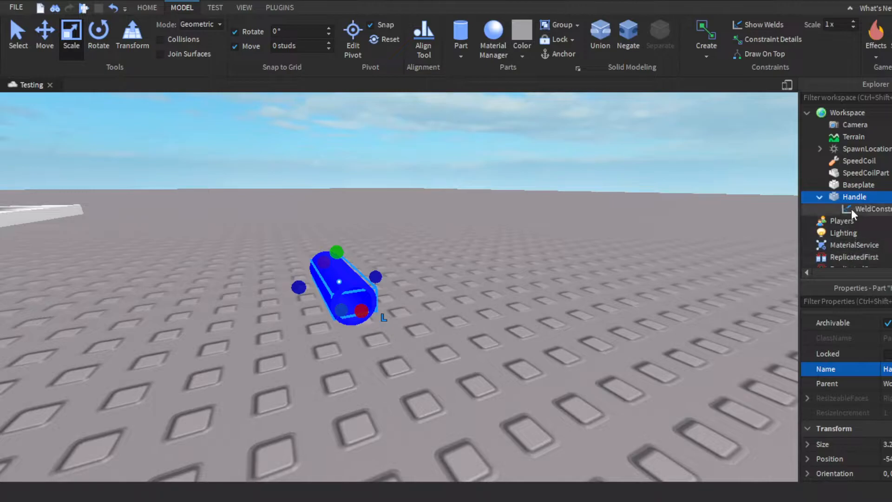
left_click(871, 209)
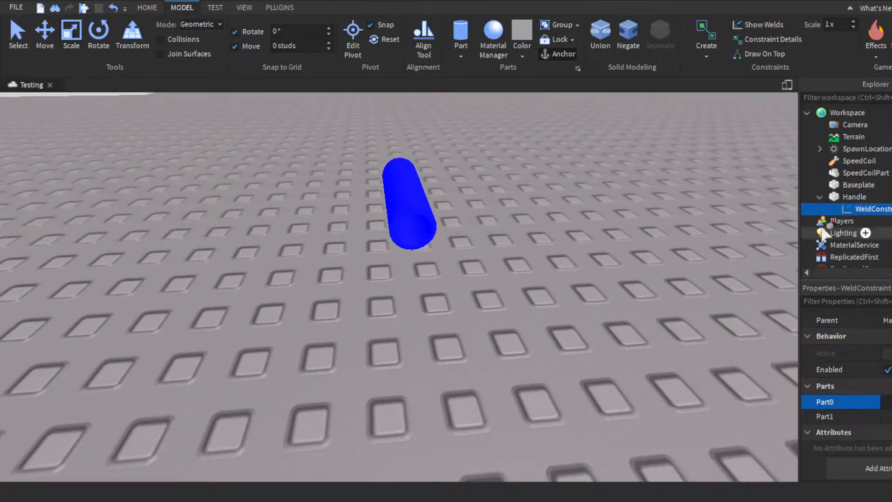
left_click(825, 416)
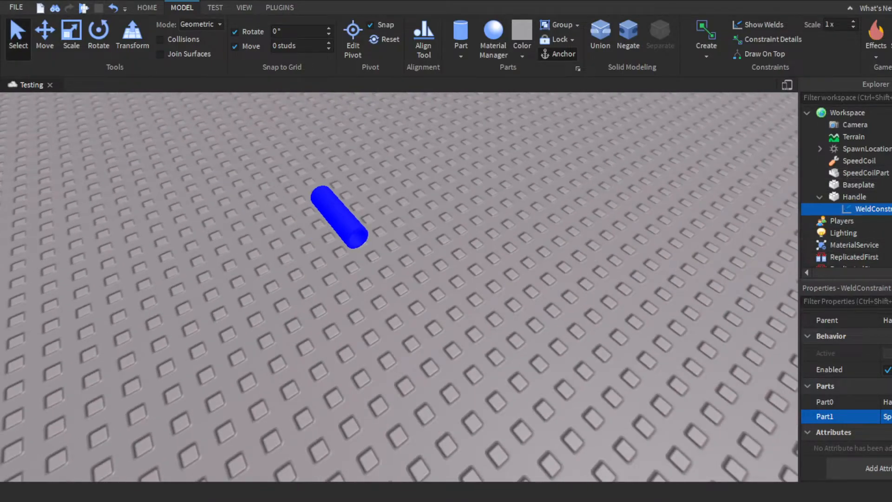
left_click(820, 196)
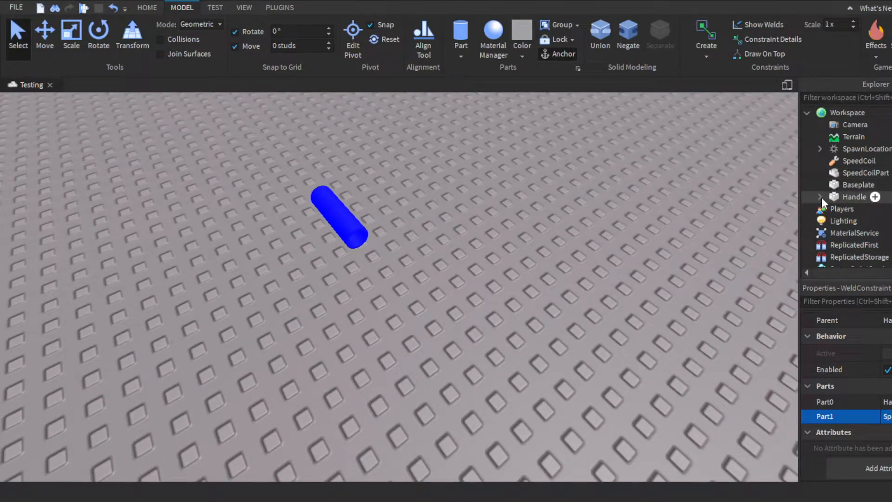
left_click(854, 196)
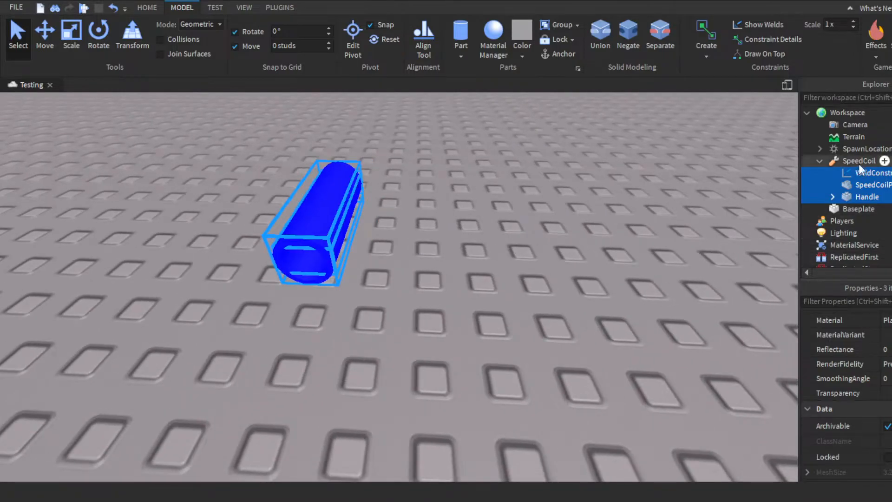
Move Handle, SpeedCoilPart and the weld into the SpeedCoil tool
left_click(865, 160)
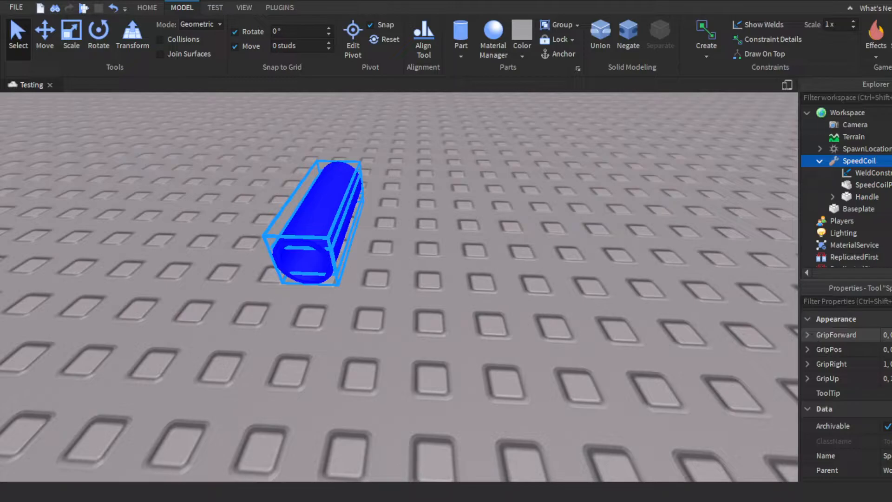
left_click(840, 334)
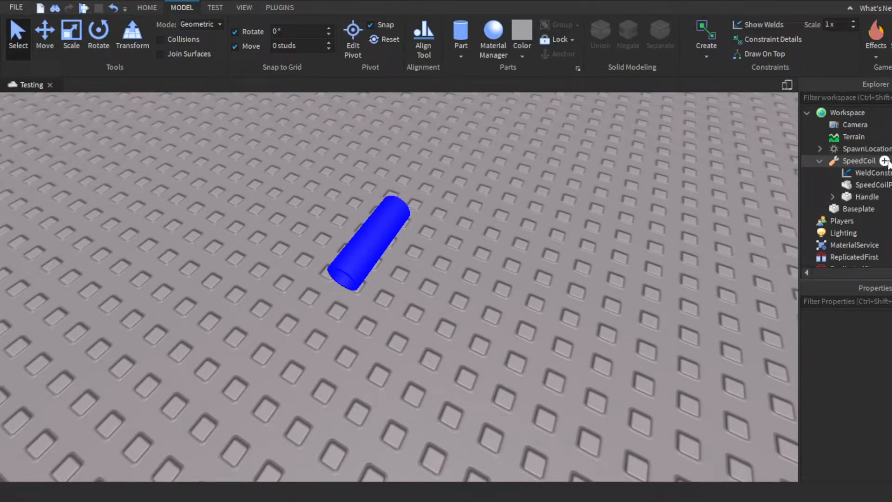
left_click(860, 160)
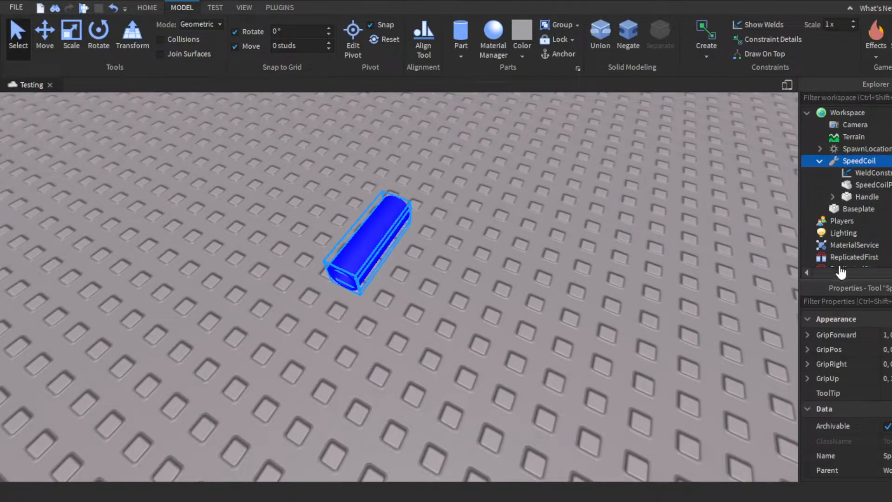
Name the script SpeedScript and write an Equipped handler setting WalkSpeed to 50
double_click(863, 173)
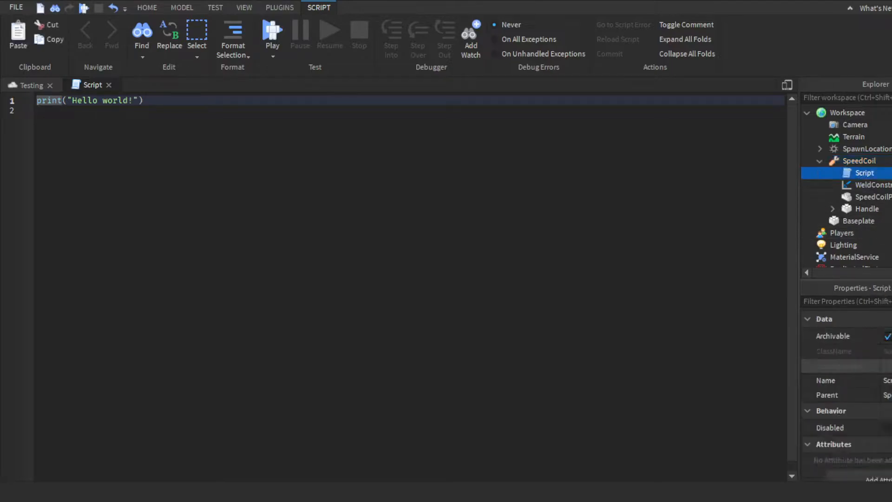
left_click(841, 380)
type("Speed")
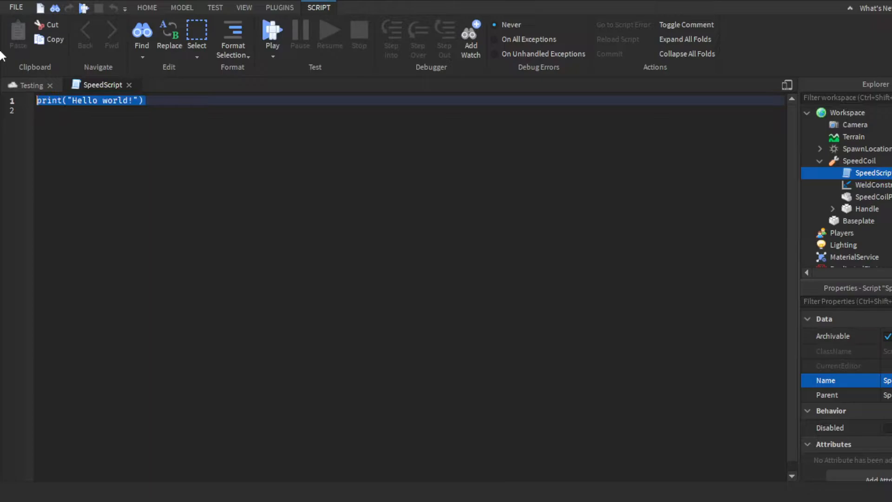
type("script")
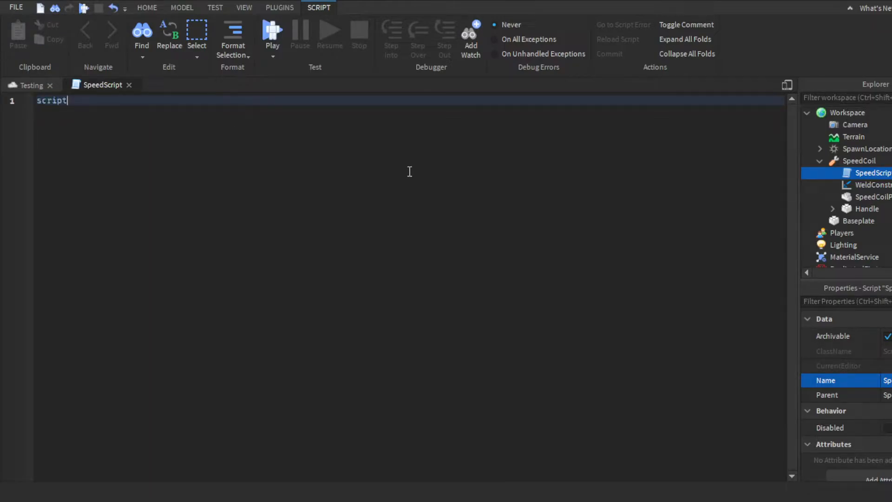
type(".Parent.Equ")
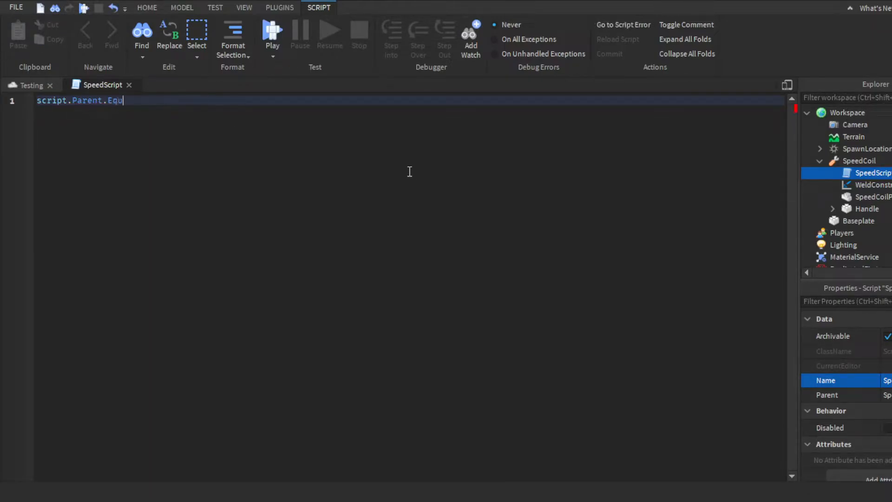
type("ipped:Connect(function")
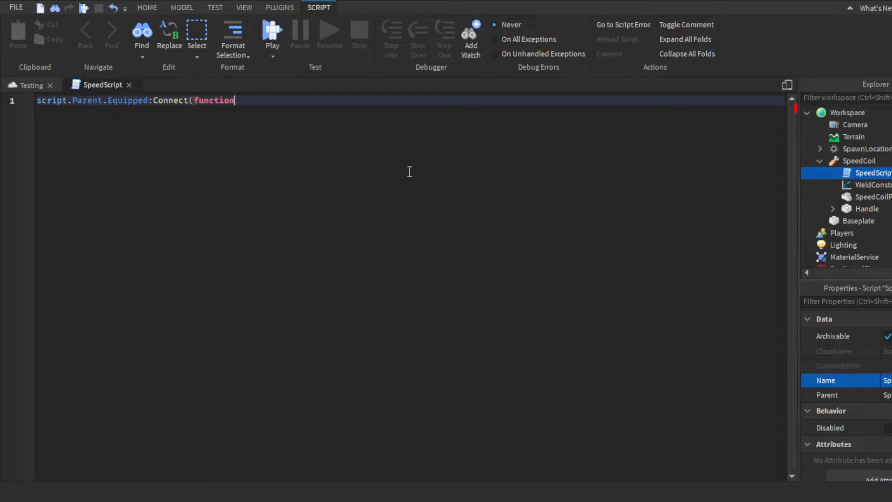
type("(")
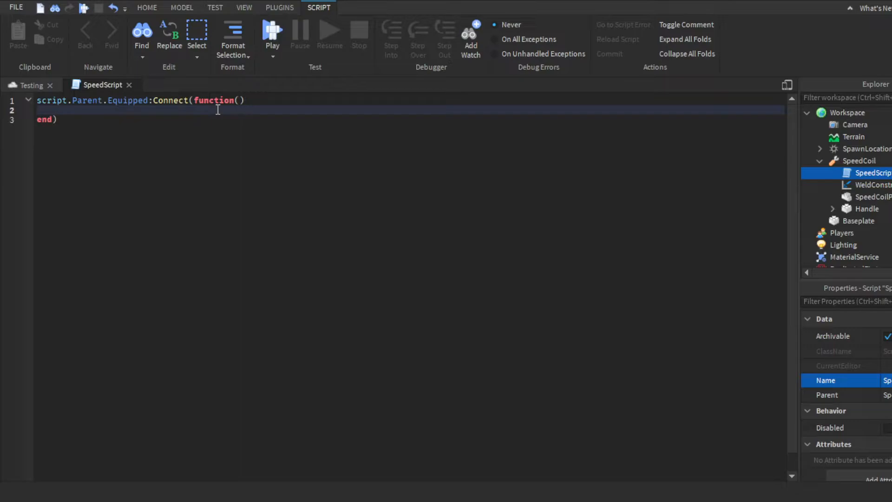
type("sc")
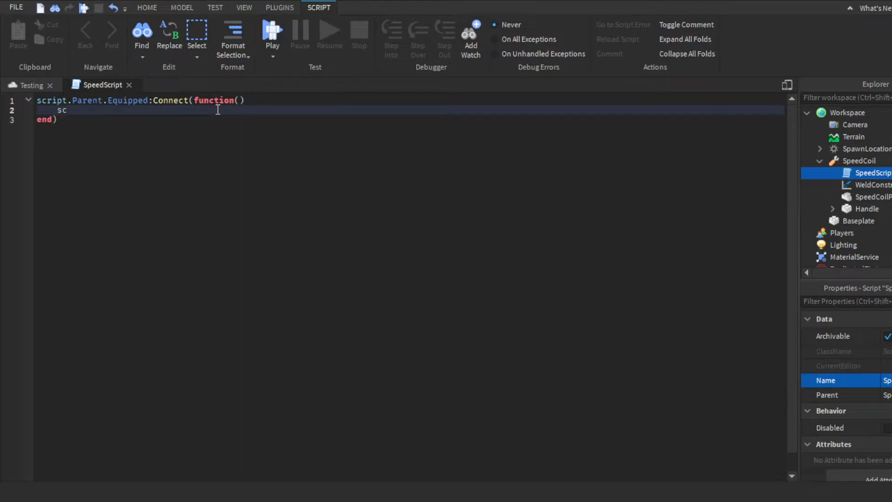
type("cript.Parent.Parent.Humanoi")
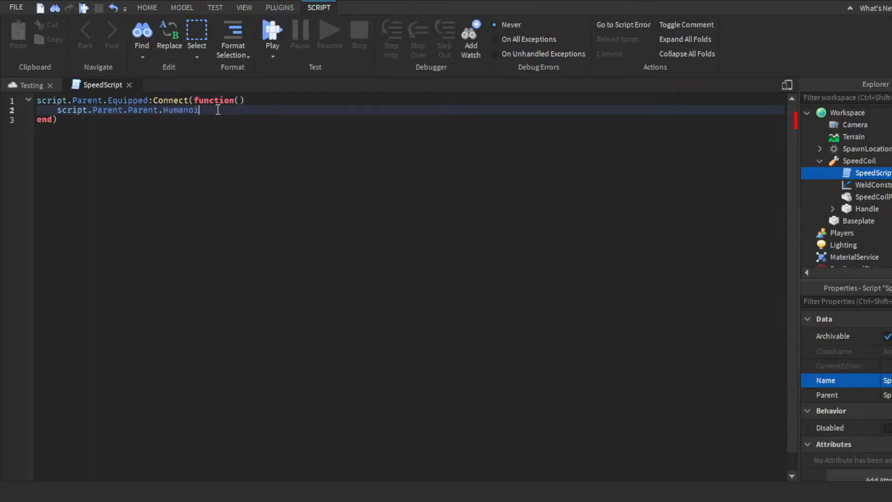
type(".WalkSpeed = 50")
type("script.")
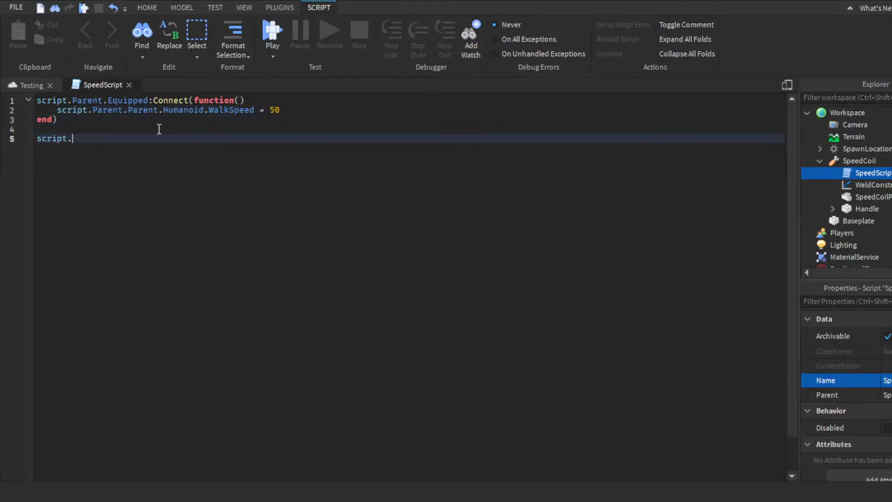
Start an Unequipped handler with local Player = script.Parent.Parent.Parent.Name
type("Parent.Unequipped")
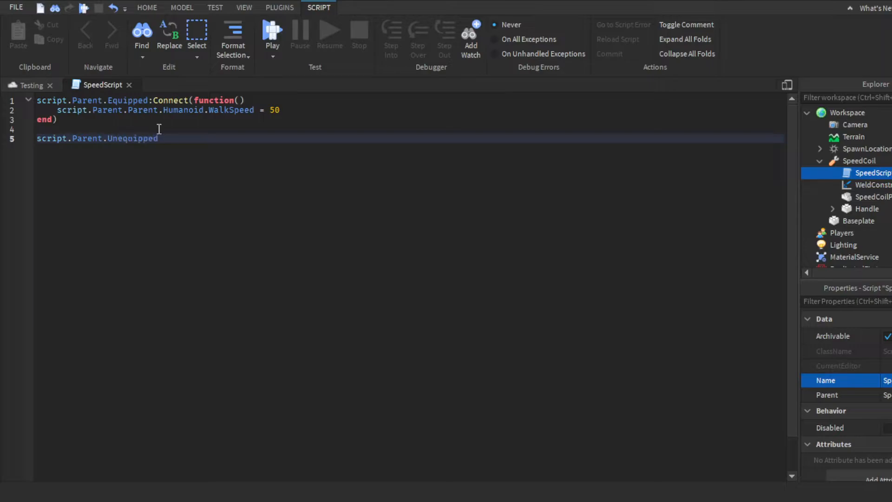
type(":Connect(function(")
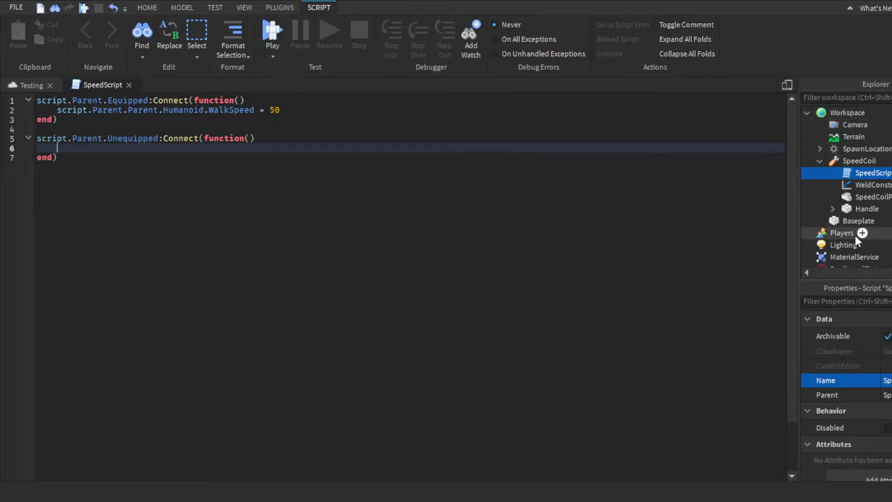
mouse_move(848, 112)
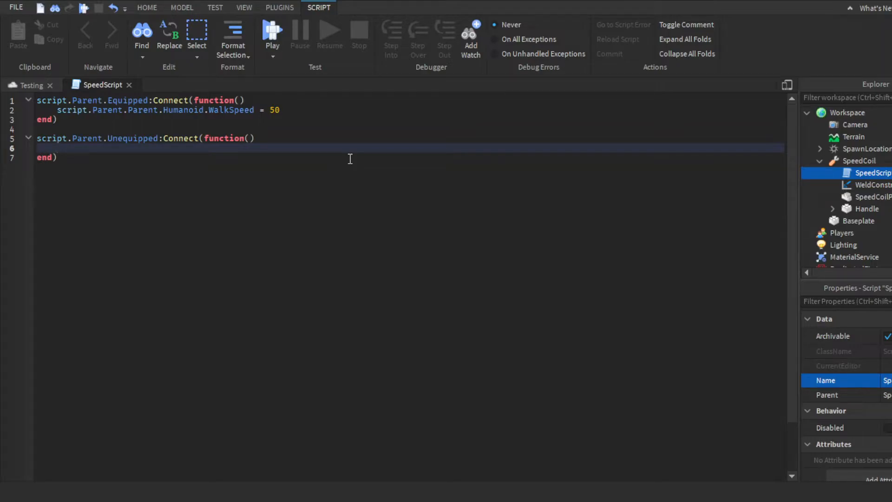
type("local Playe")
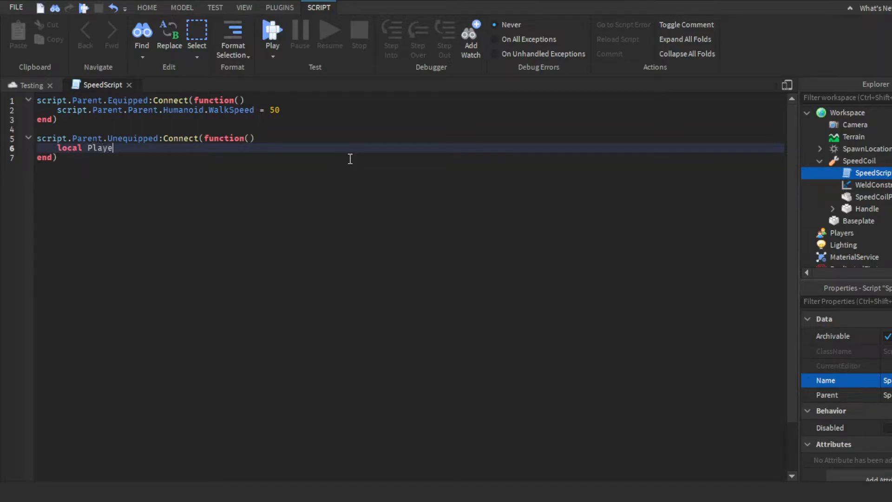
type("r =")
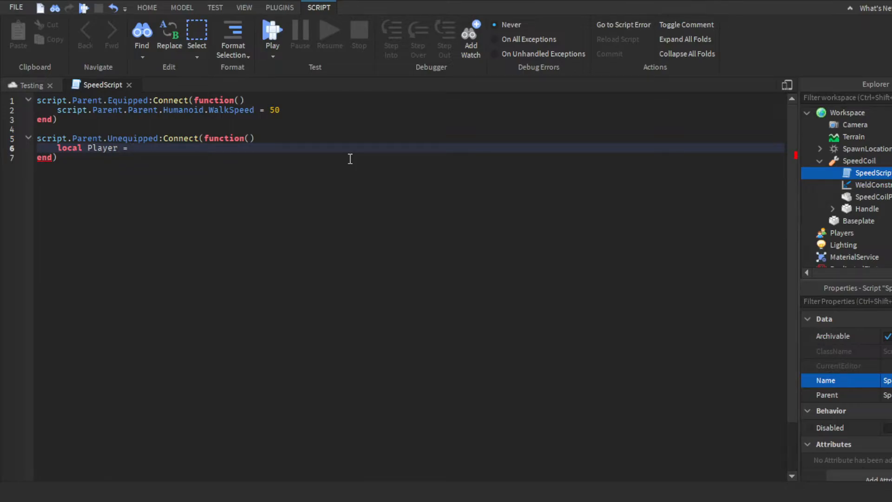
type("script.")
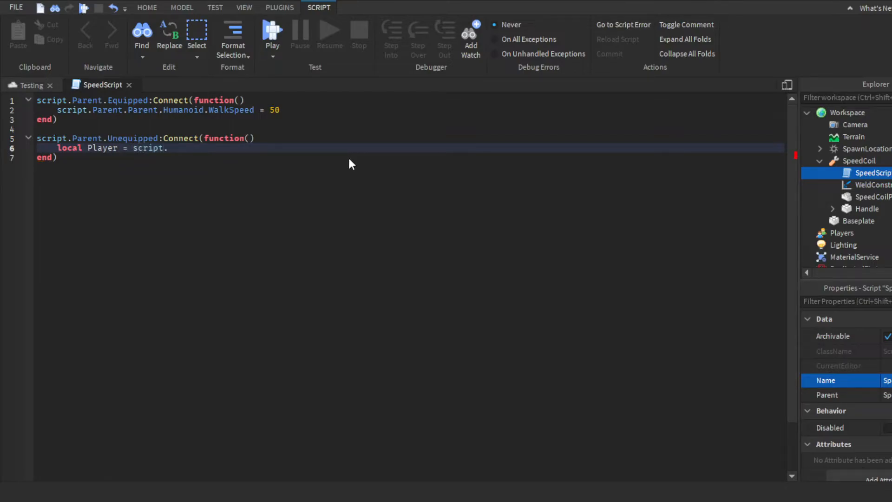
type("Parent.Parent.Parent")
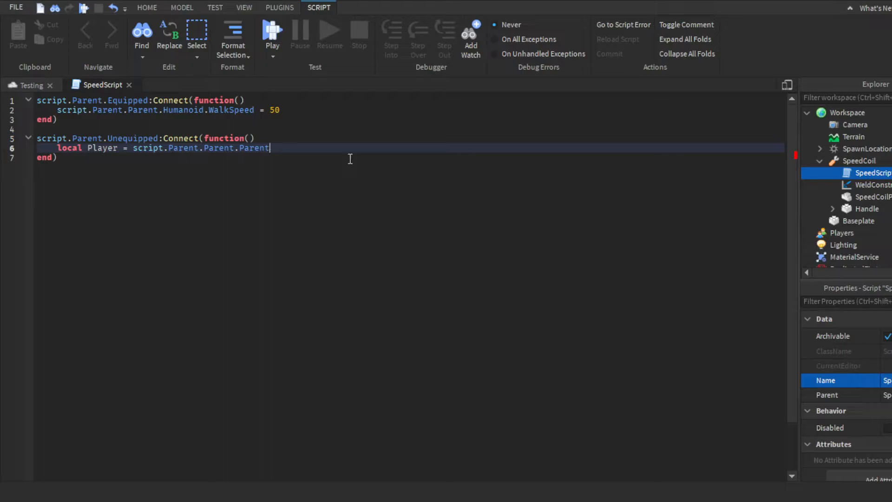
type(".Name")
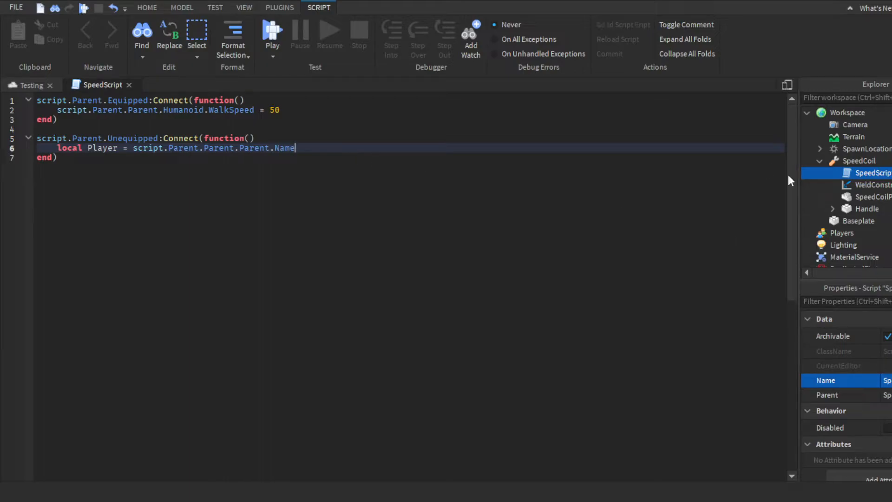
mouse_move(859, 161)
type("local")
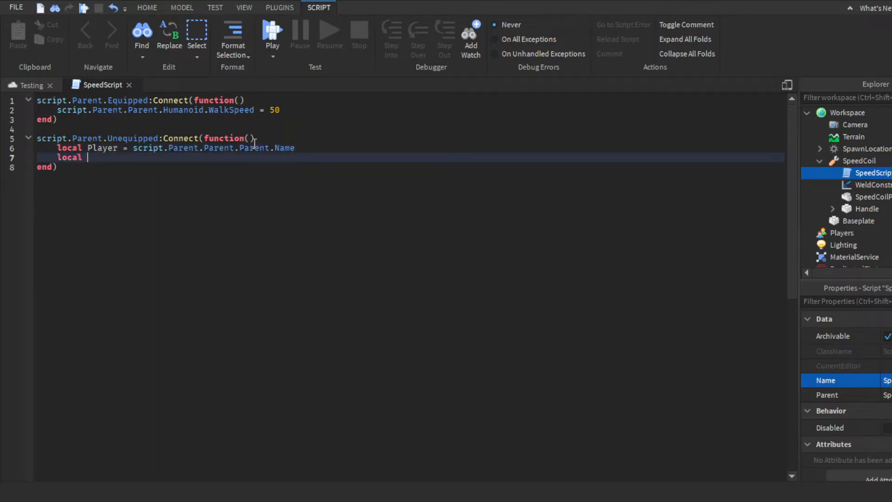
Find the player's Character in Workspace and set its Humanoid WalkSpeed to 16
type("Character =")
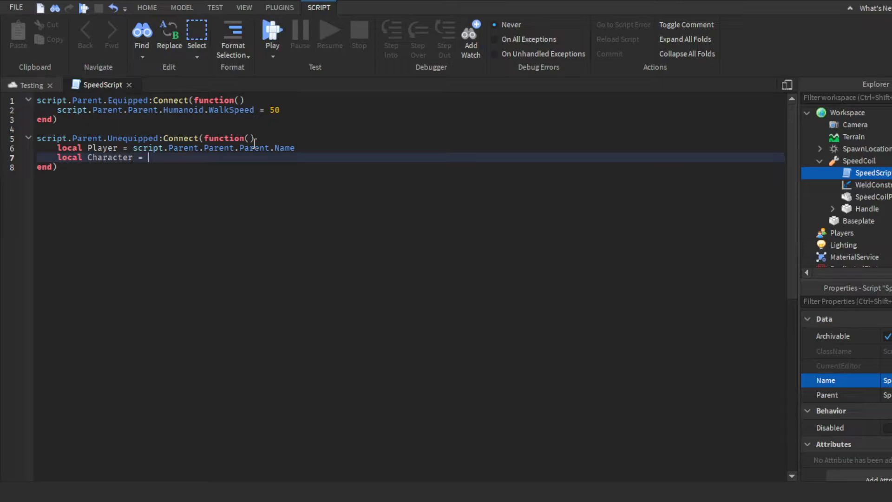
type("game.Workspace:findFirstChild(Ch")
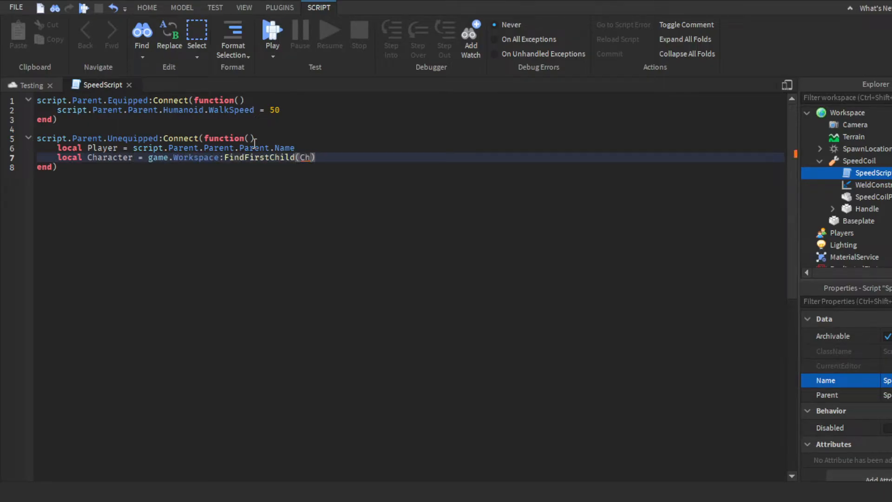
key("Backspace")
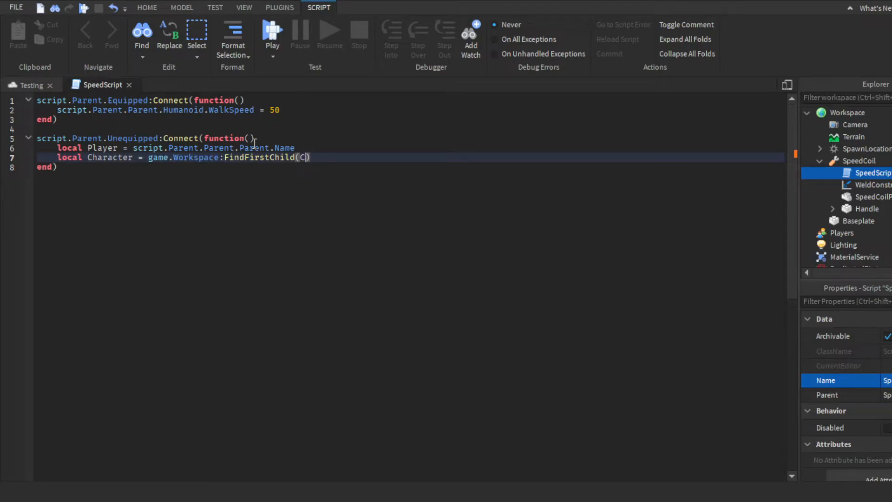
type("layer)")
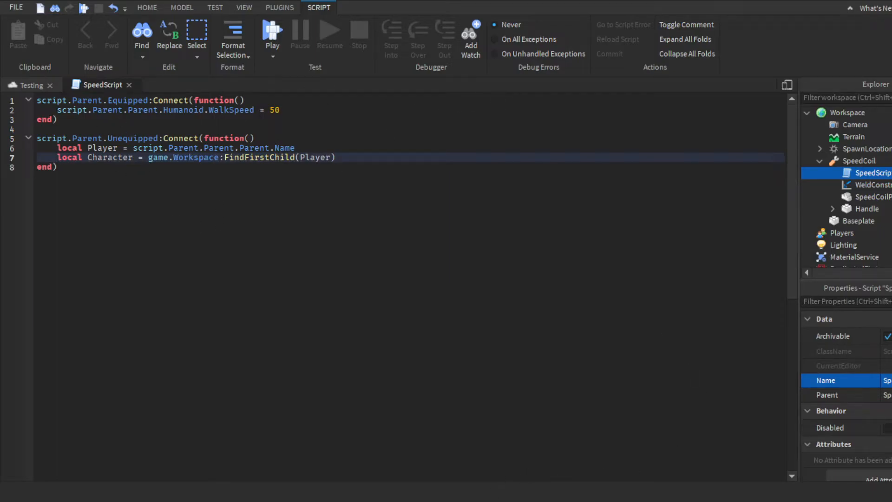
left_click(336, 158)
type("Character.Humanoid.WalkSpeed")
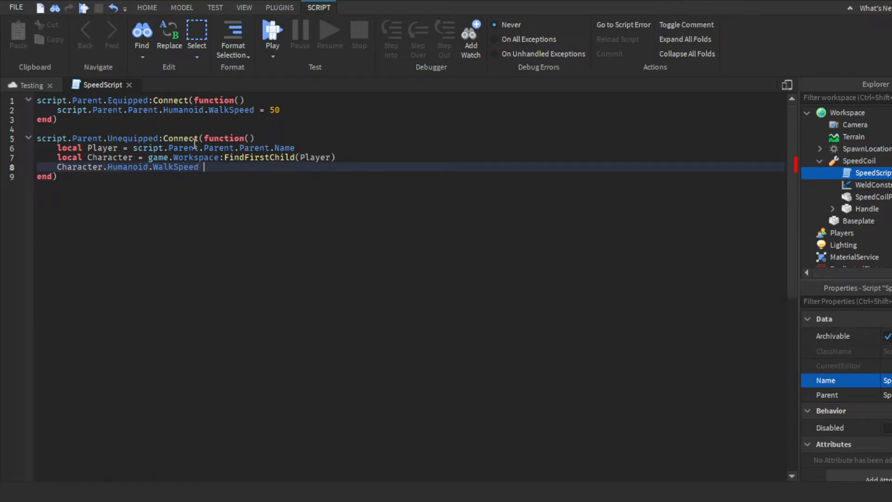
type("= 16")
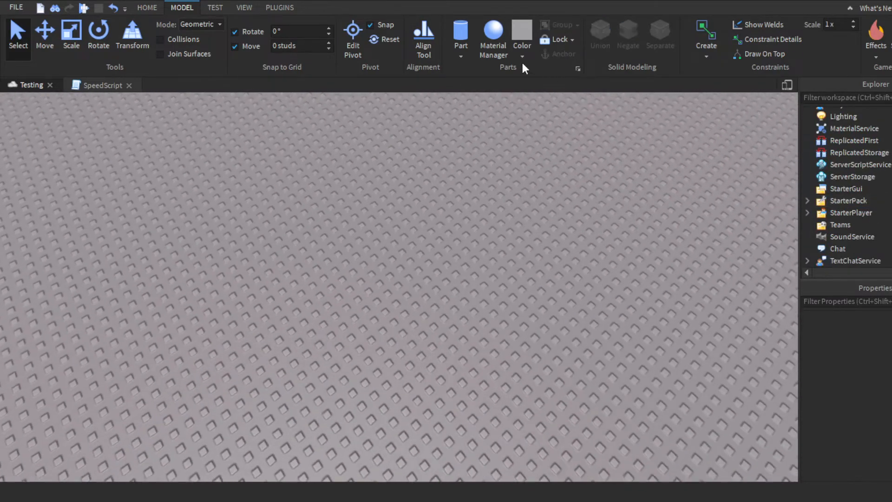
Close the SpeedScript editor from the Home tab and start a Play test
left_click(146, 8)
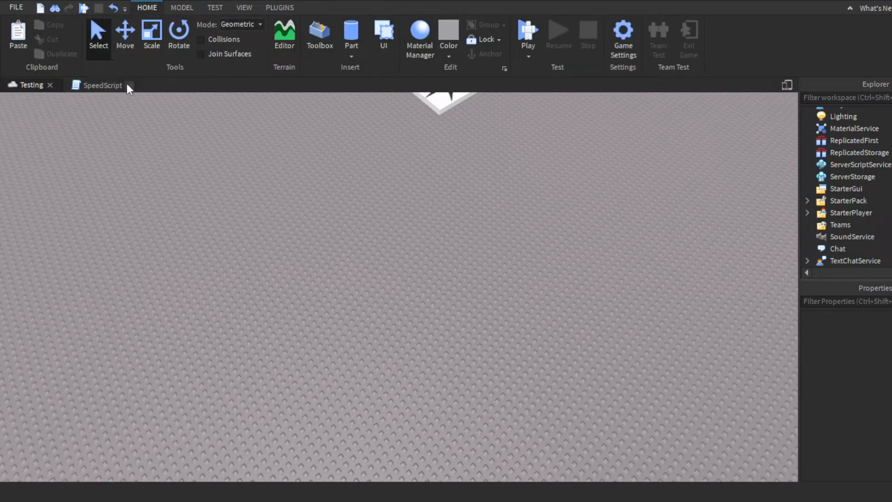
left_click(528, 32)
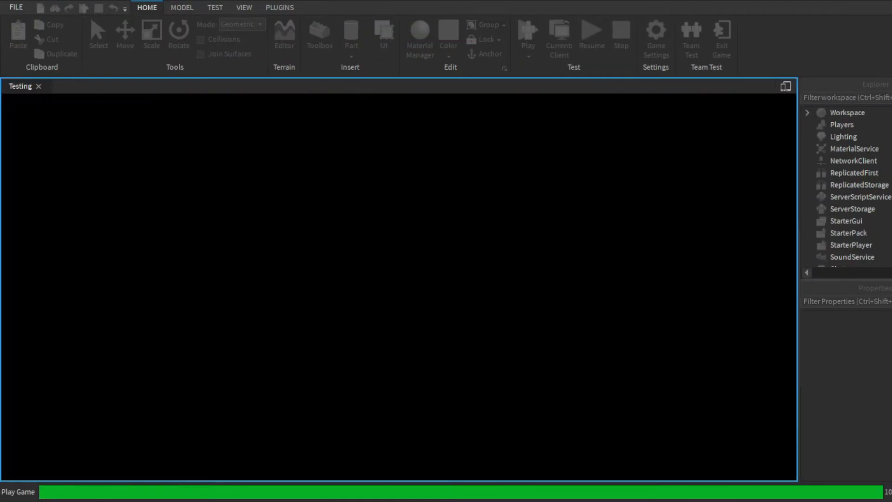
left_click(527, 30)
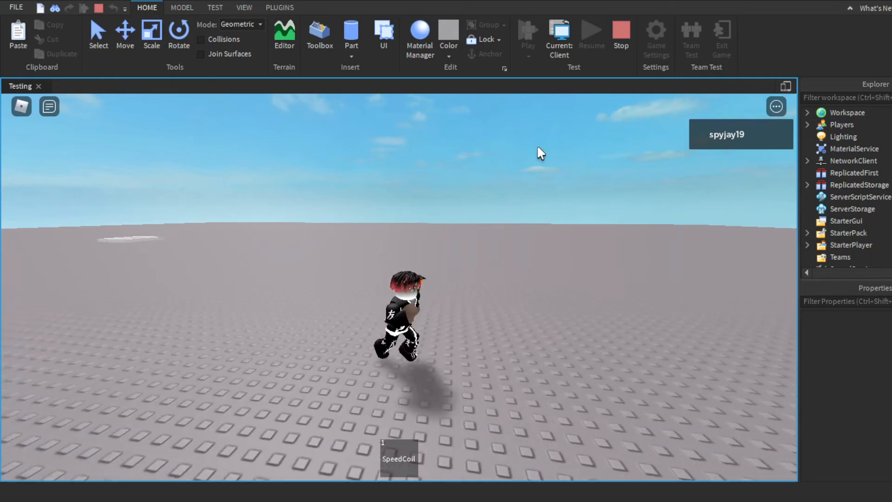
Watch the character's Humanoid WalkSpeed switch between 50 and 16 on equip and unequip
left_click(808, 112)
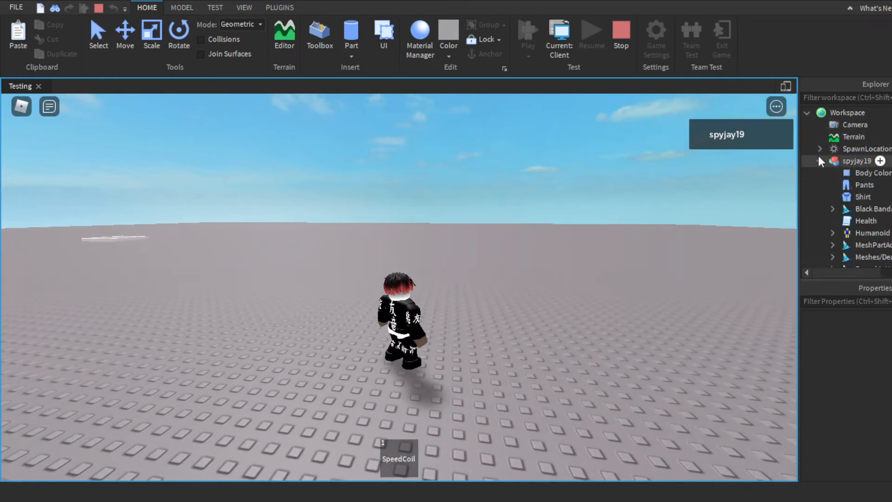
left_click(868, 233)
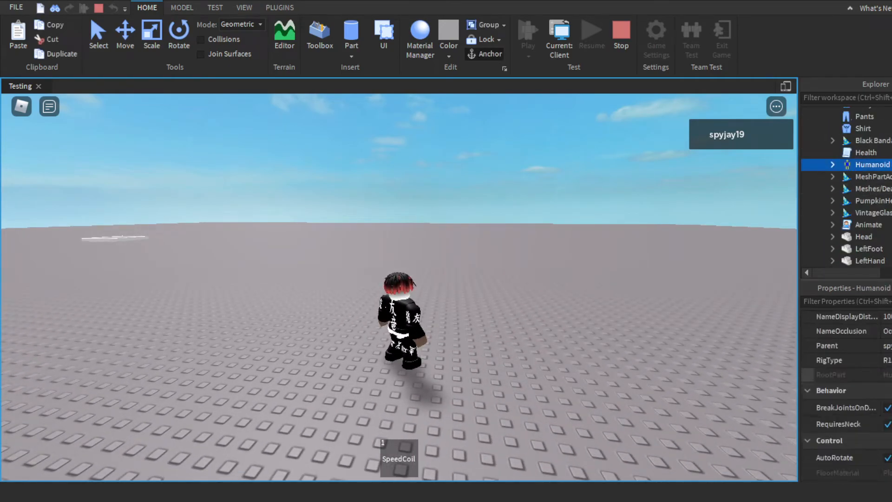
scroll("down", 3)
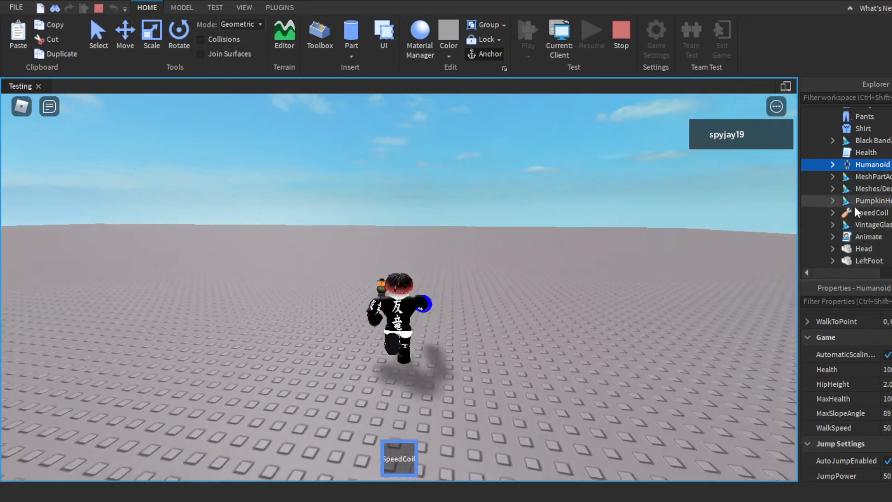
scroll("up", 3)
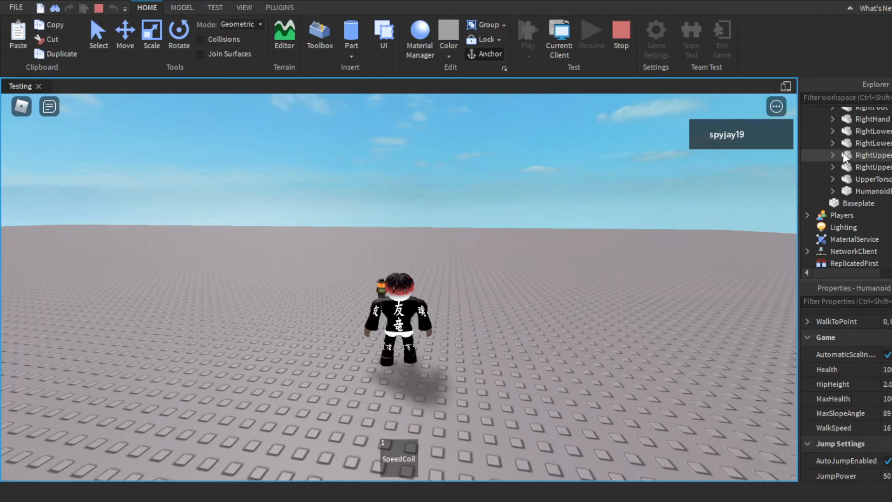
Expand Players to check SpeedCoil is back in the player's Backpack
left_click(844, 170)
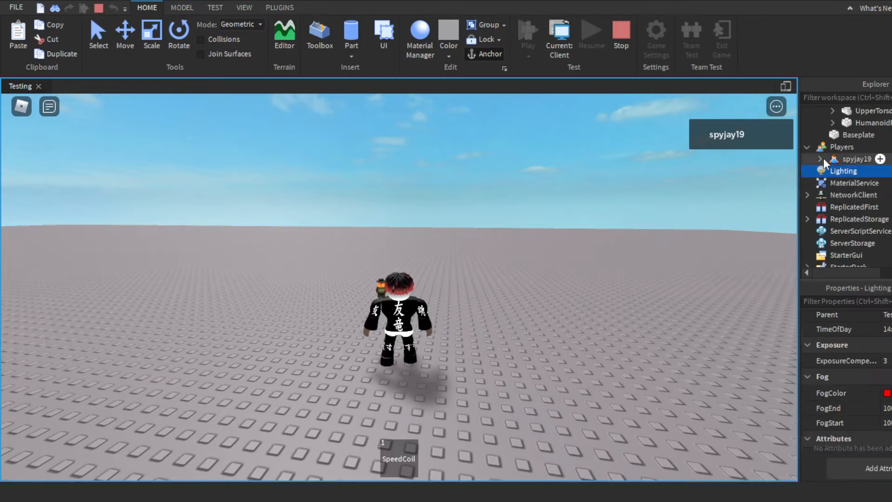
left_click(820, 159)
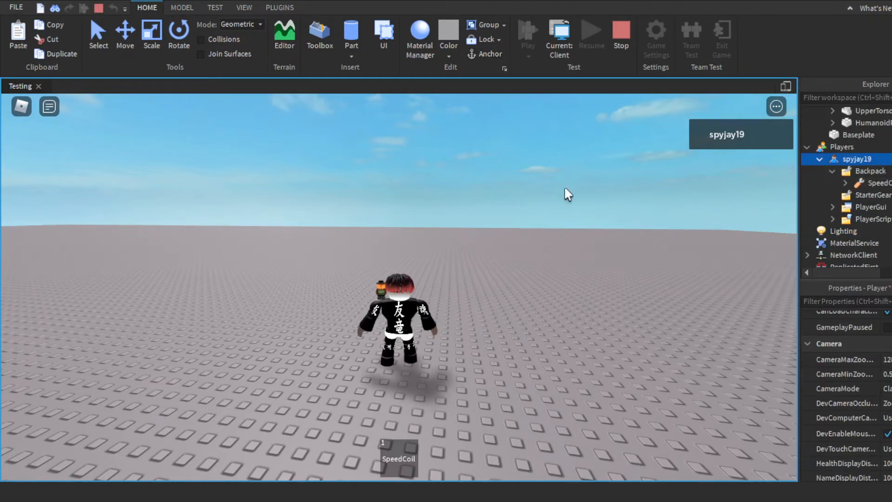
left_click(621, 34)
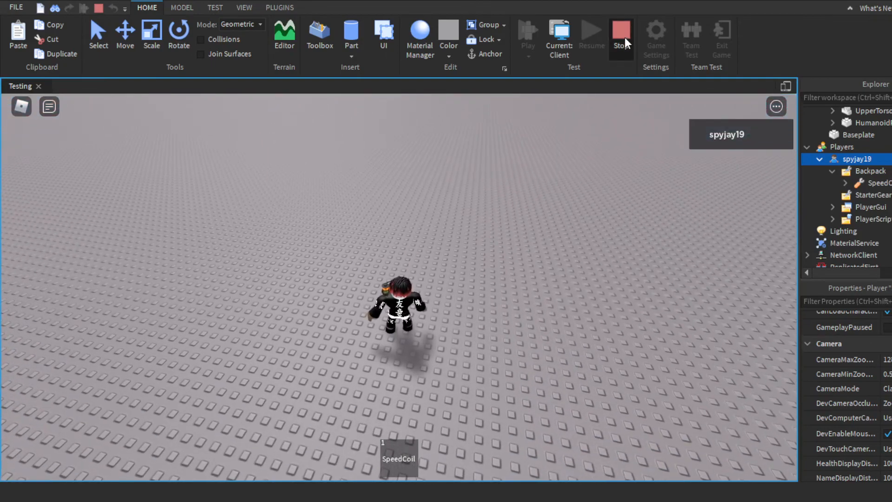
Stop the running play test from the Home tab
left_click(621, 34)
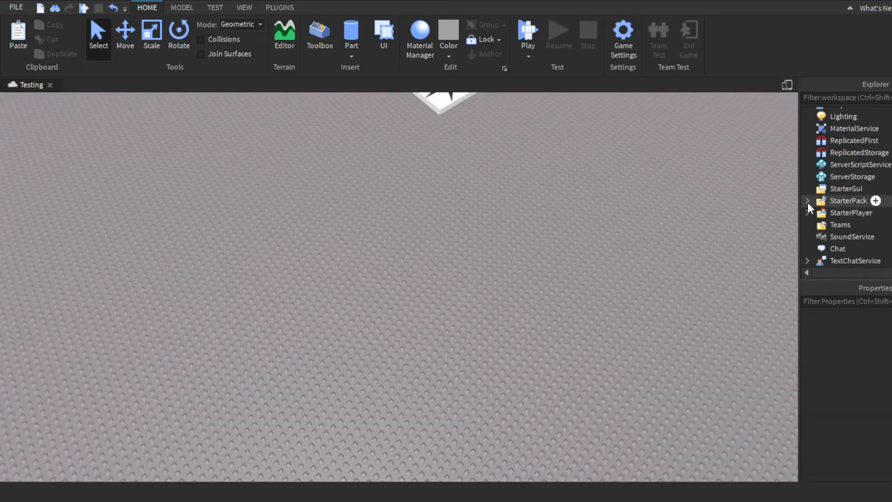
scroll("up", 3)
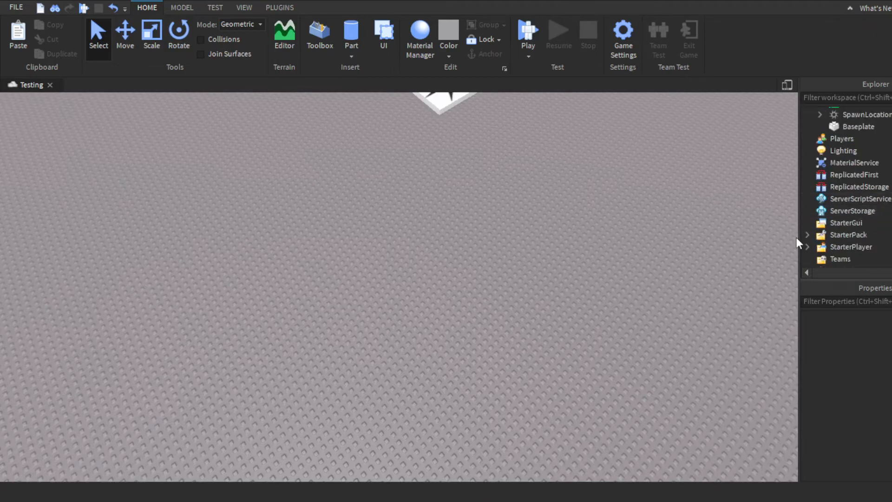